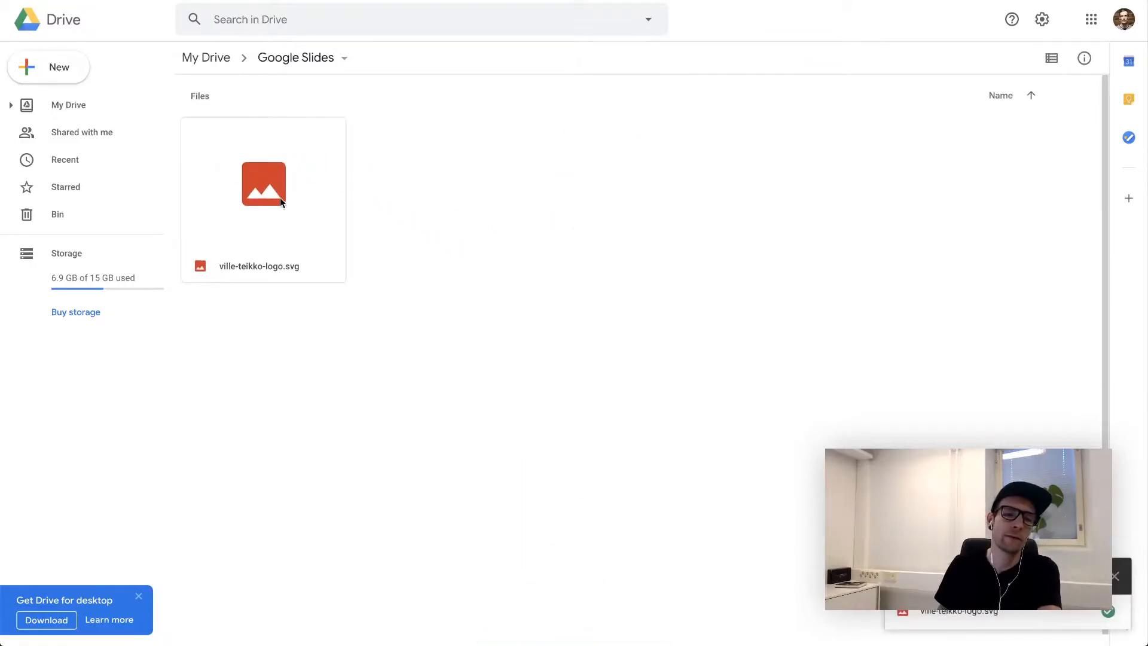
Open ville-teikko-logo.svg with CloudConvert from its right-click menu.
left_click(264, 183)
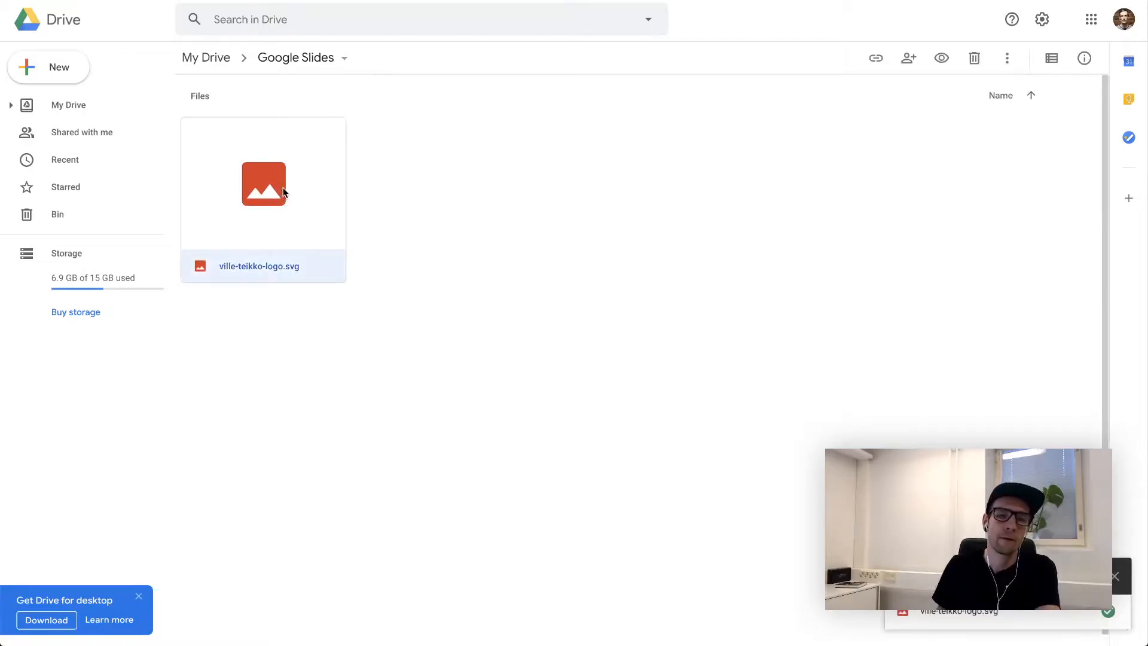
right_click(264, 183)
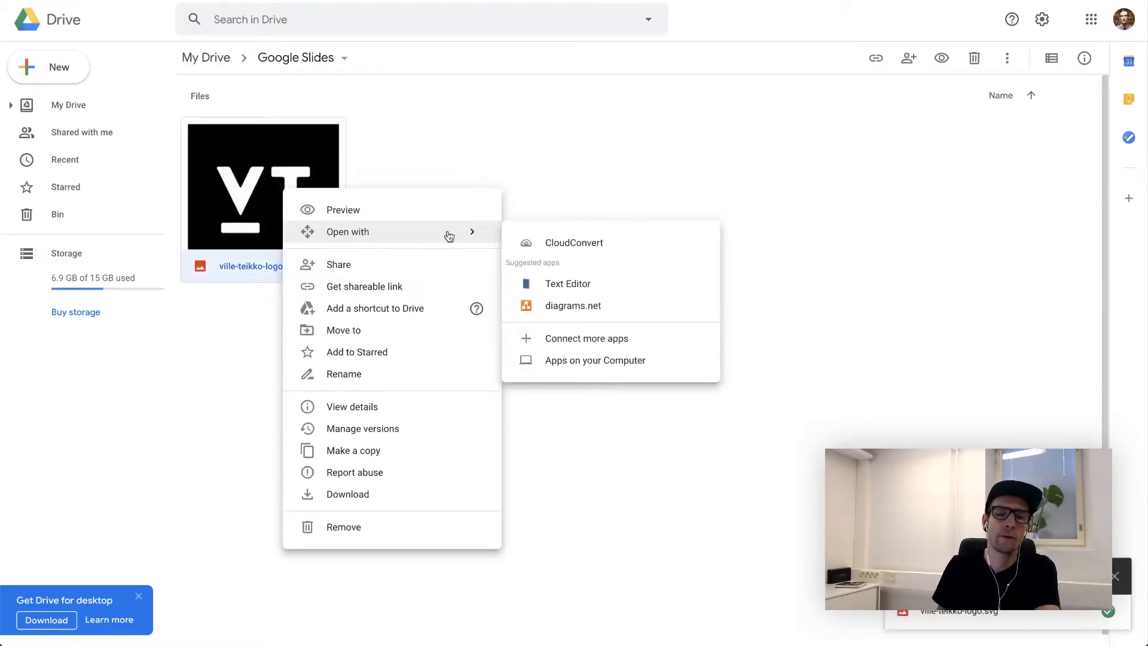
mouse_move(604, 242)
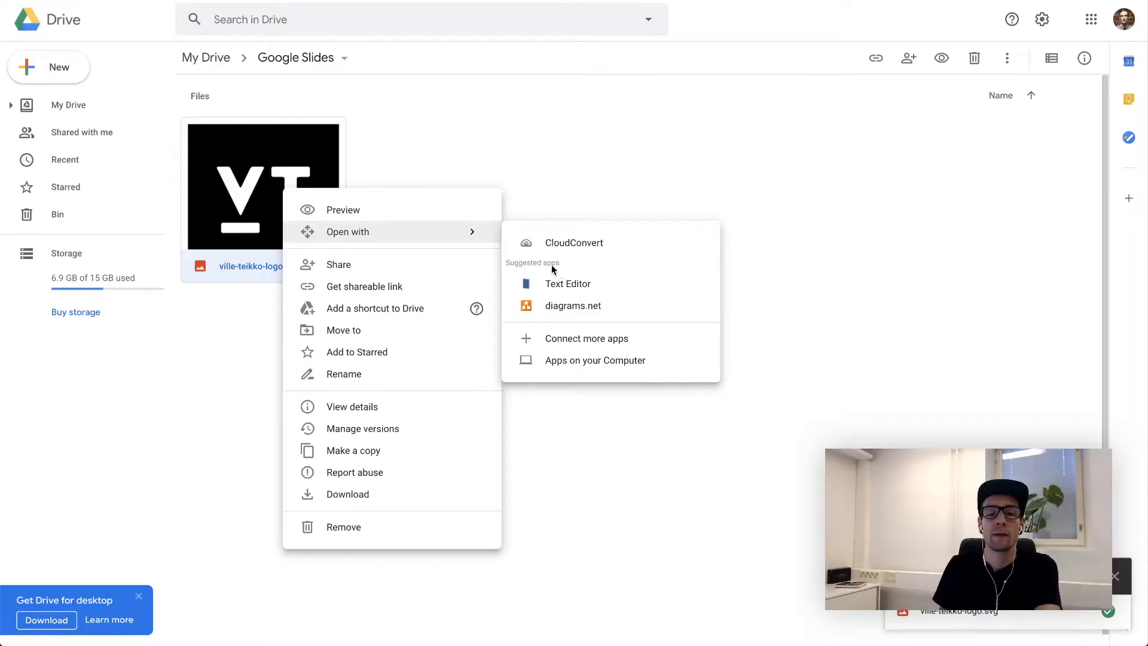
mouse_move(573, 306)
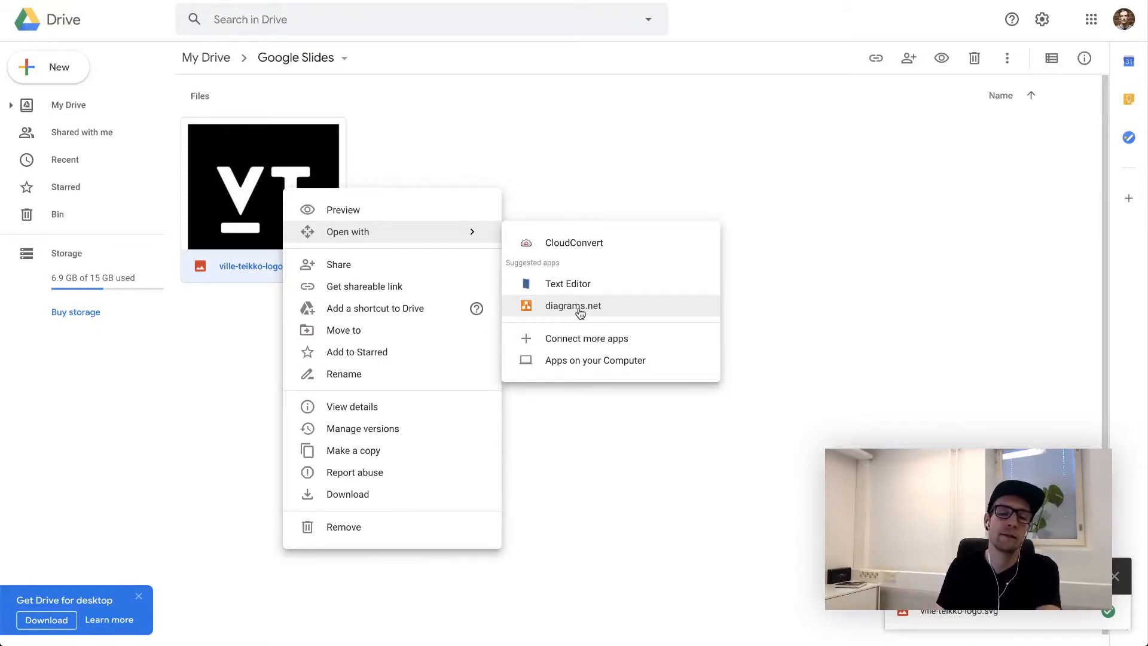
mouse_move(584, 242)
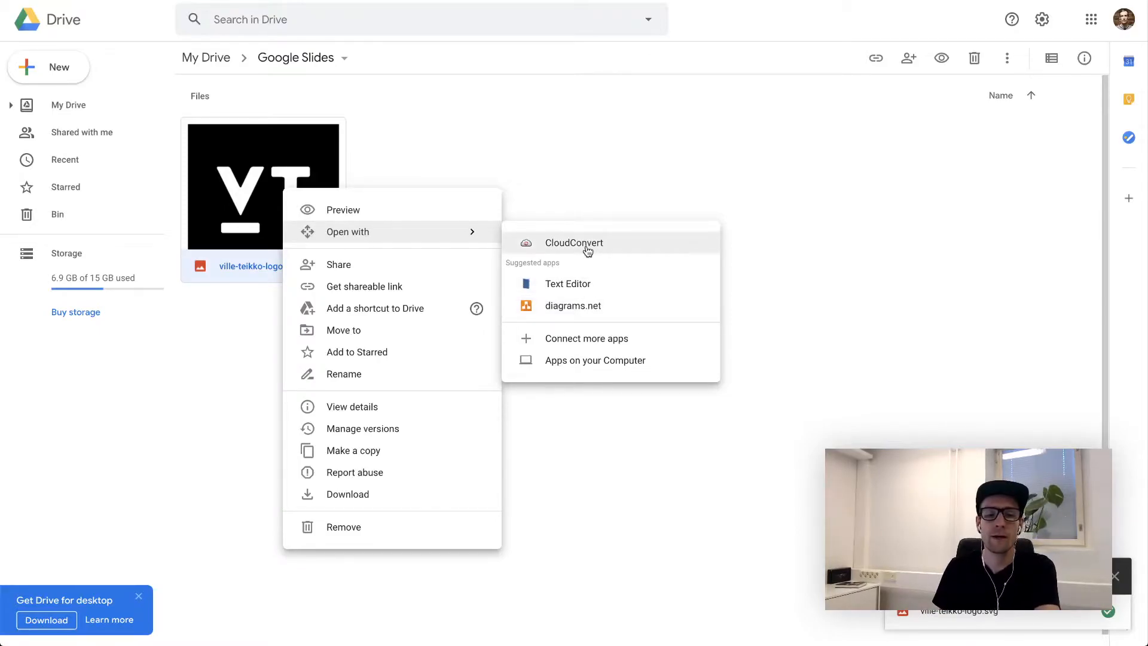
mouse_move(584, 248)
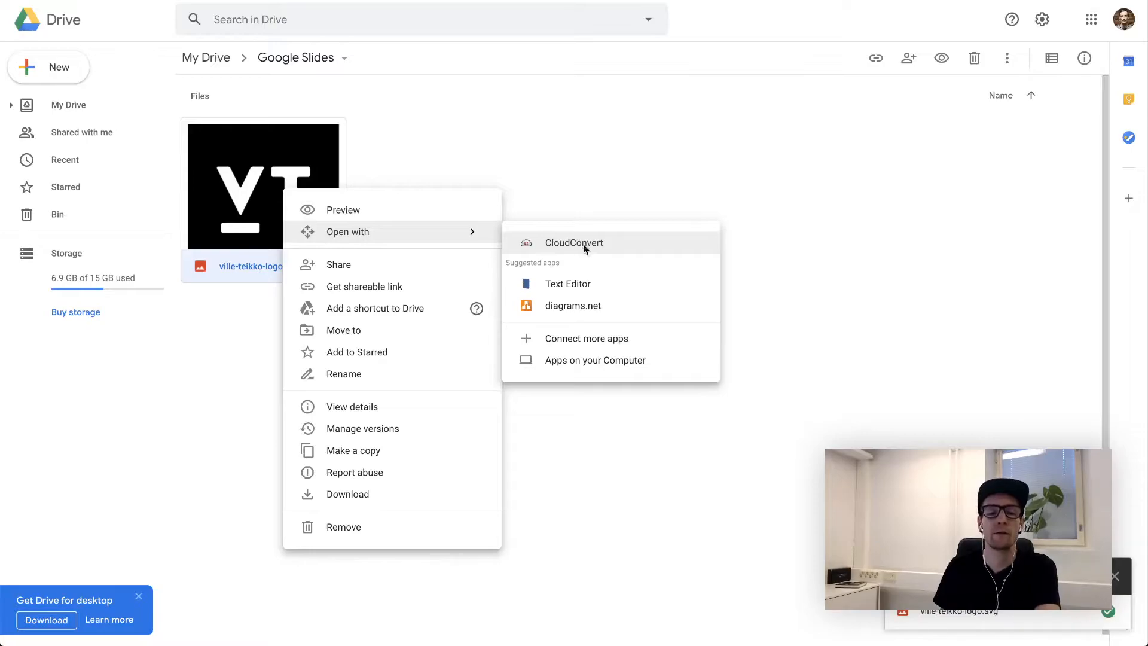
left_click(574, 242)
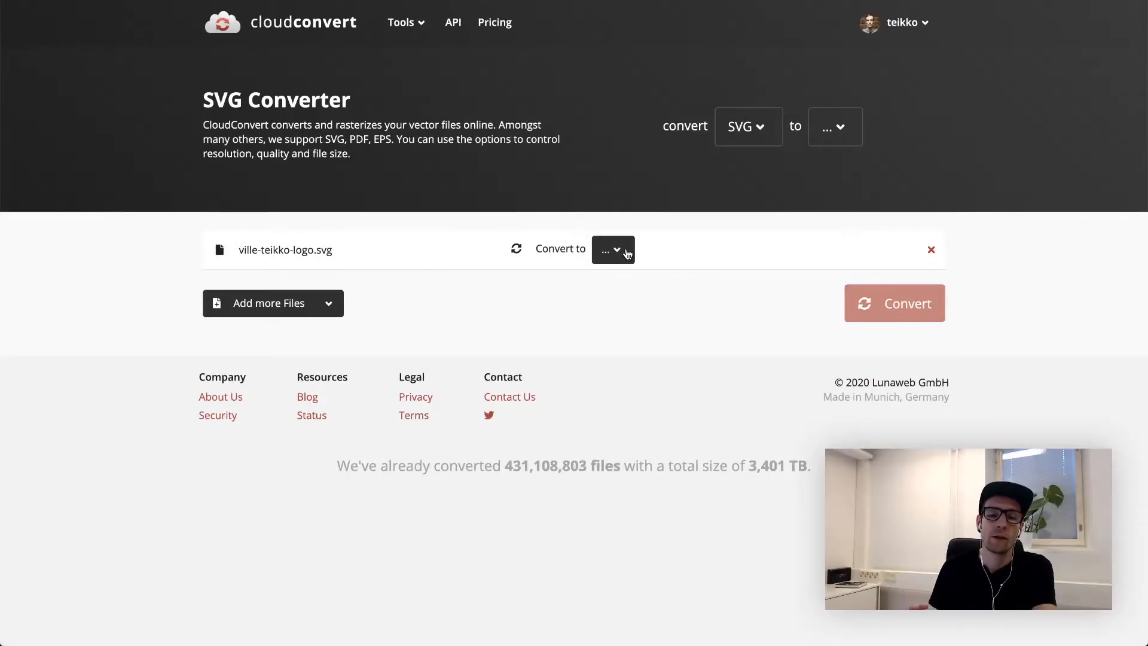
Pick Vector > EMF as the output format and run the logo conversion.
left_click(613, 249)
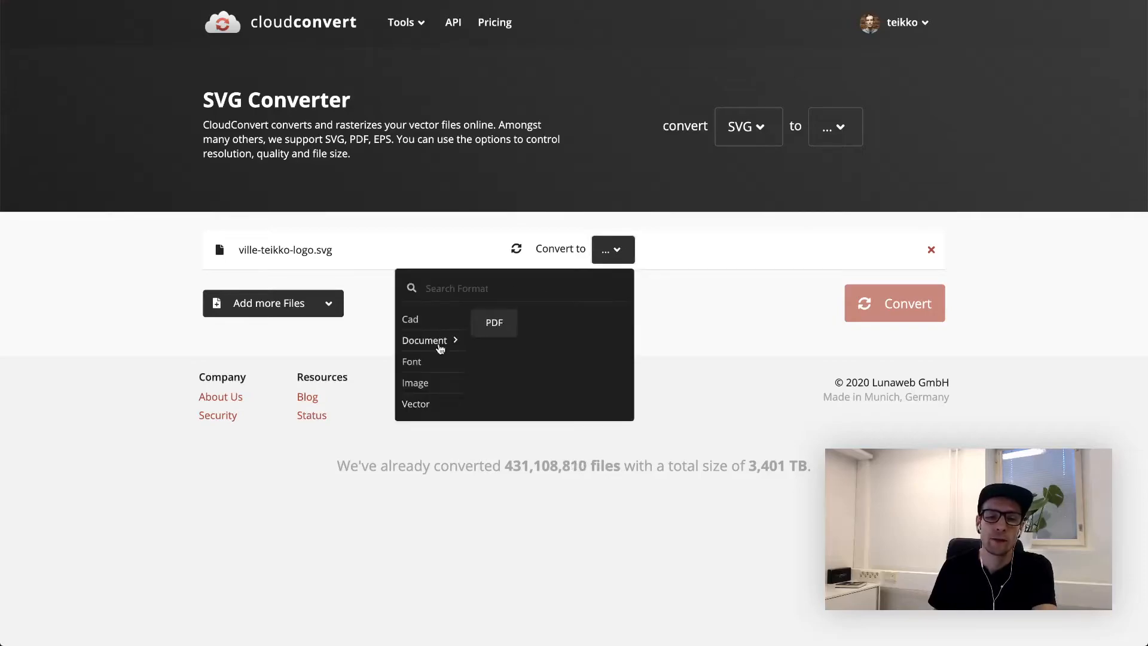
mouse_move(415, 403)
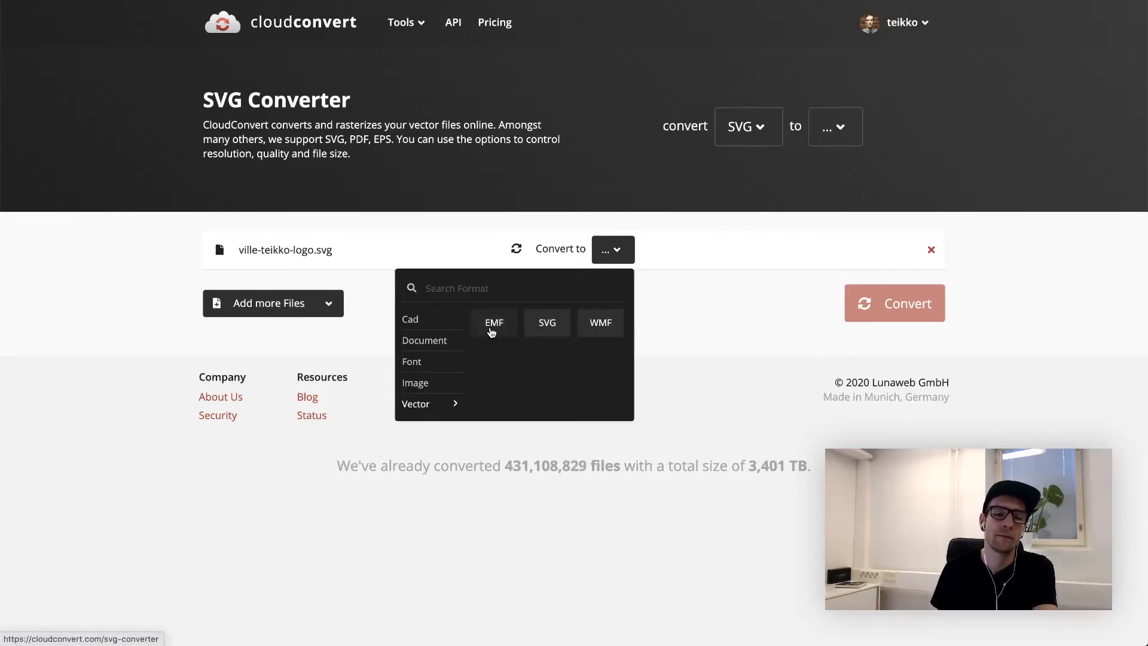
left_click(493, 322)
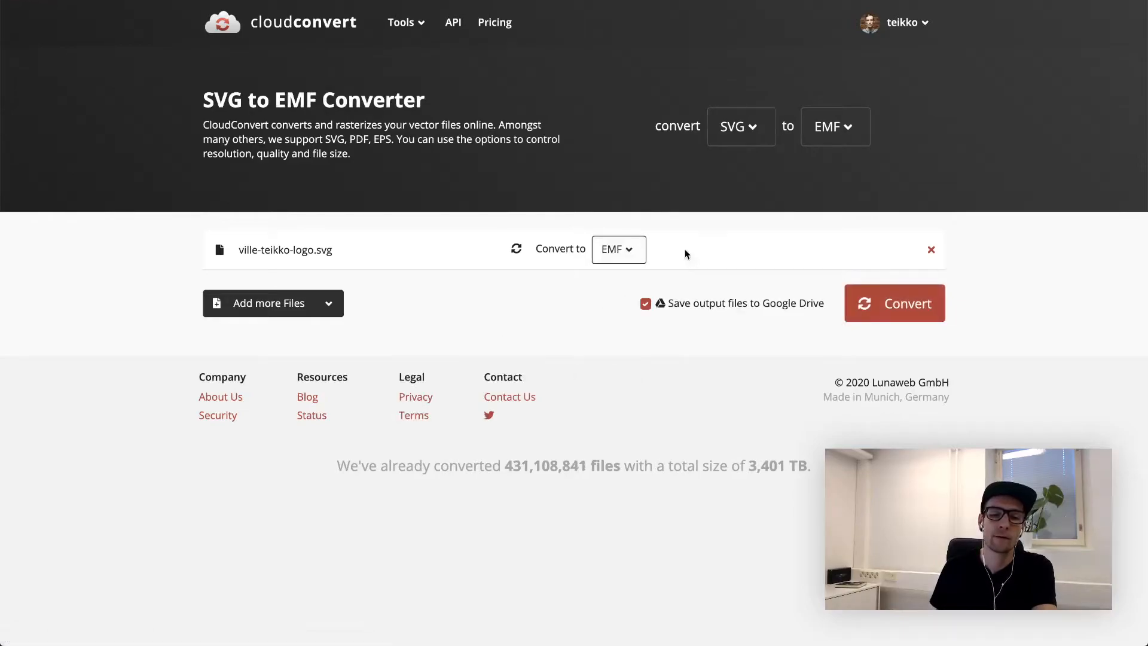
left_click(893, 302)
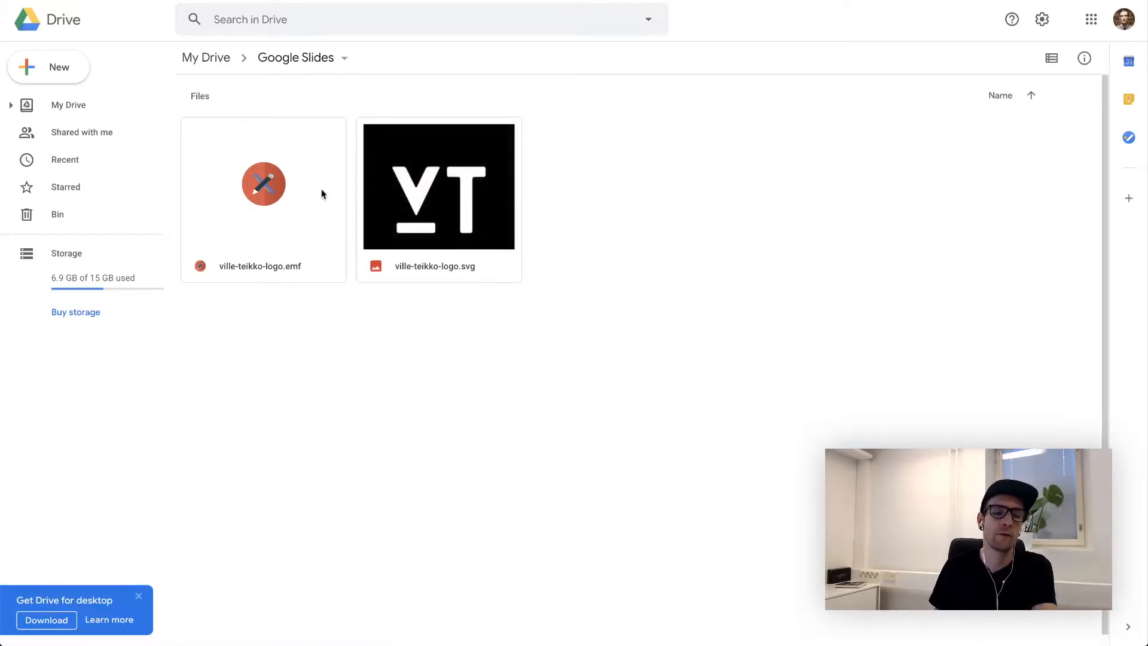
Select ville-teikko-logo.emf and bring up its menu to open it with Google Drawings.
left_click(263, 184)
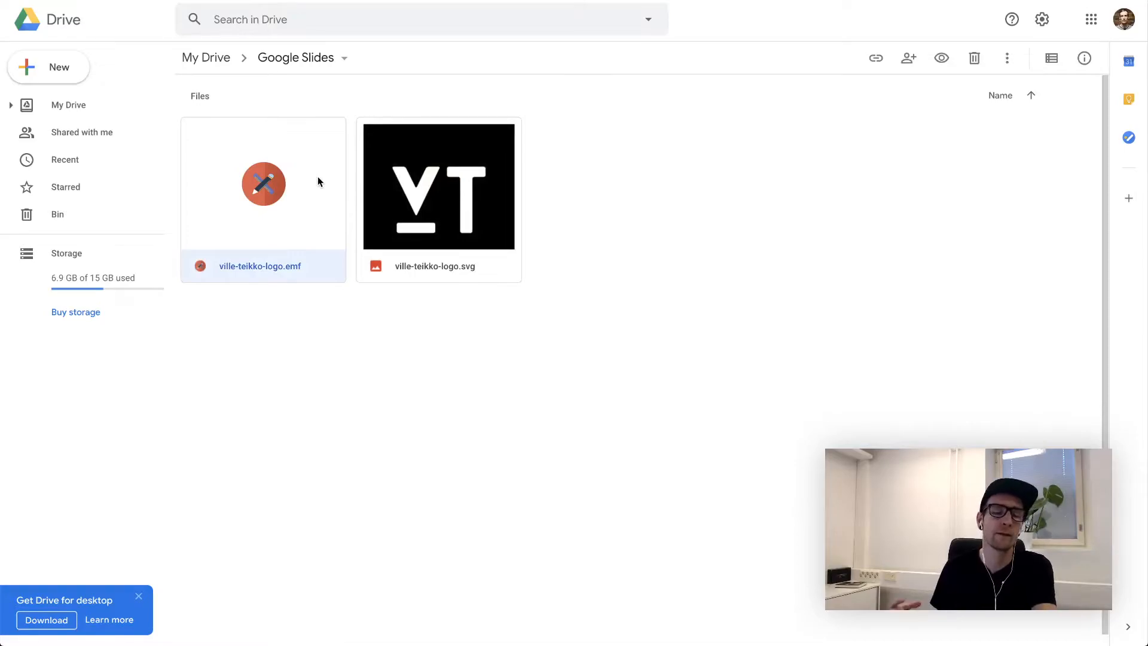
right_click(263, 183)
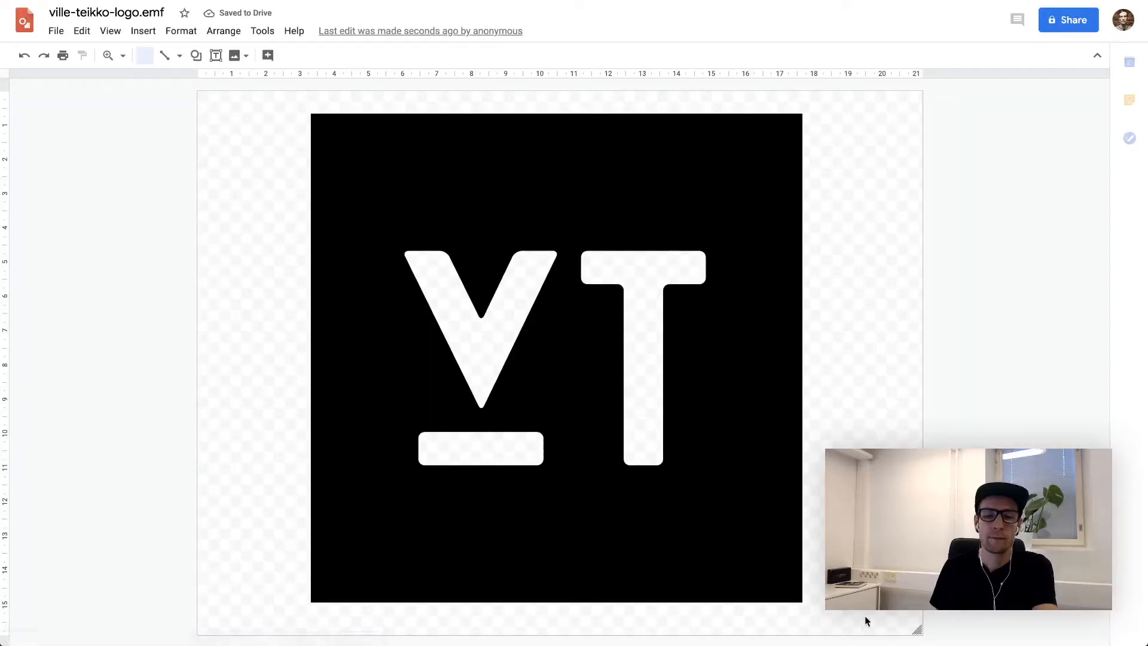
Select the black VT logo in the drawing and copy it.
left_click(556, 358)
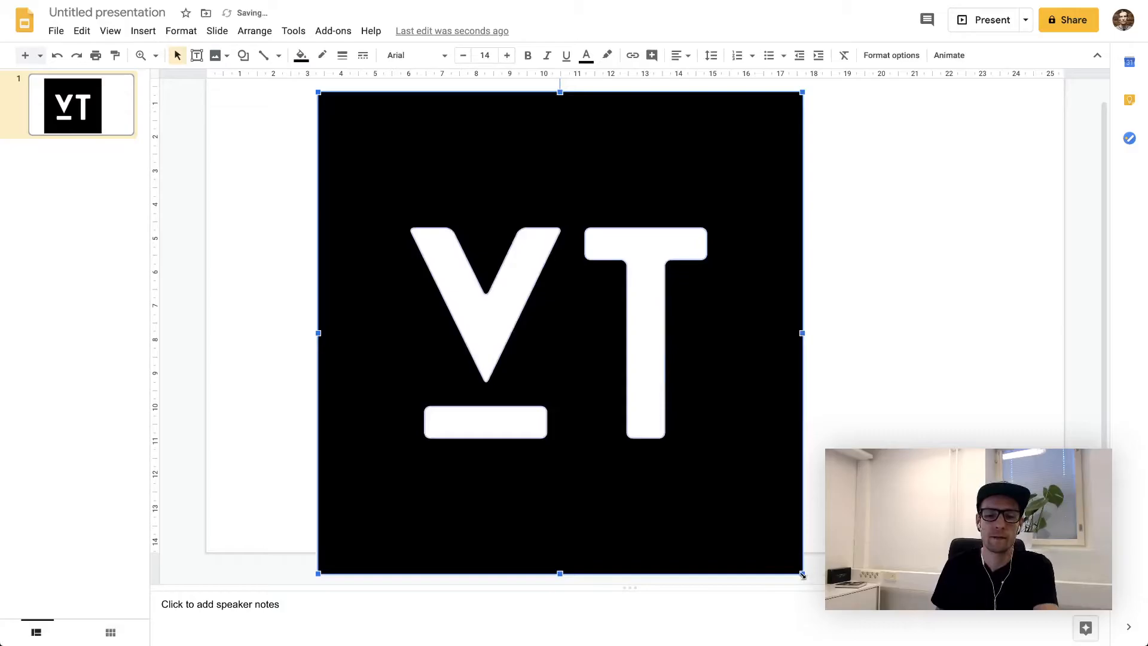
Resize the pasted VT logo on the first slide using a corner handle.
left_click_drag(802, 573, 375, 145)
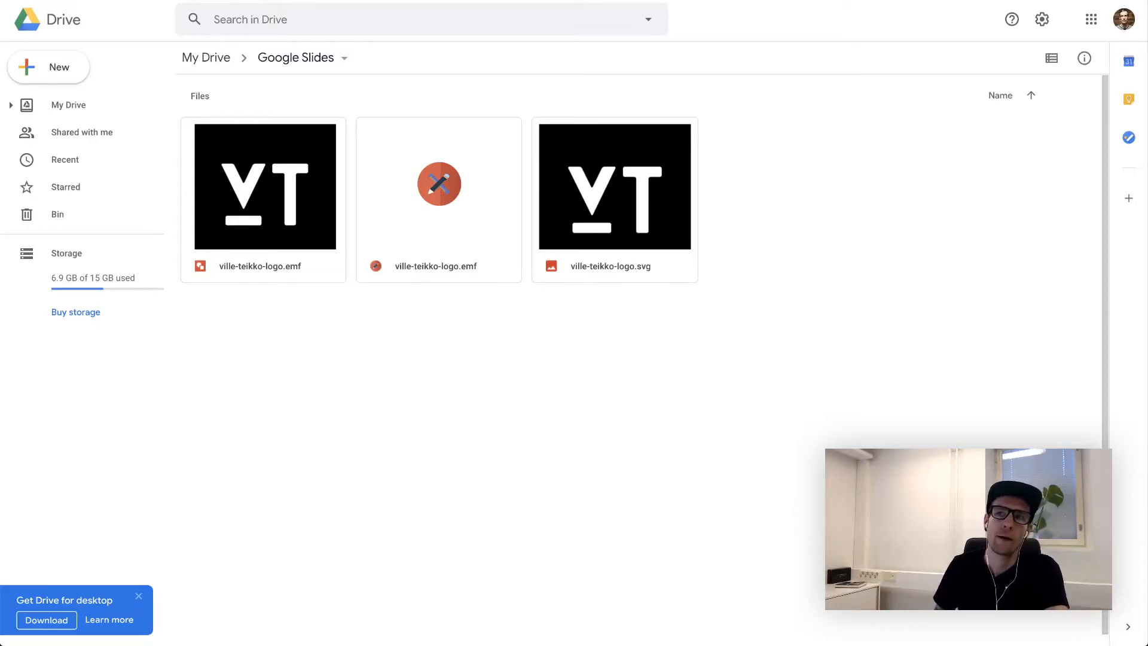
Upload the GettyImages entertainment icons EPS, convert it to EMF in CloudConvert, and open the EMF.
left_click_drag(786, 208, 786, 208)
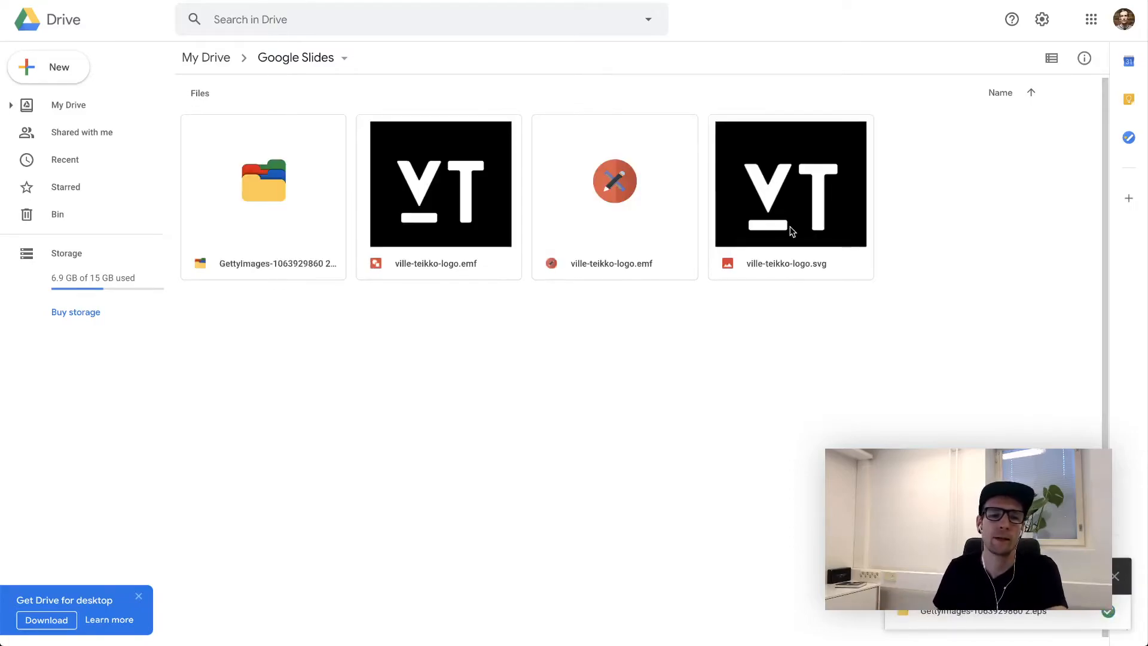
right_click(263, 182)
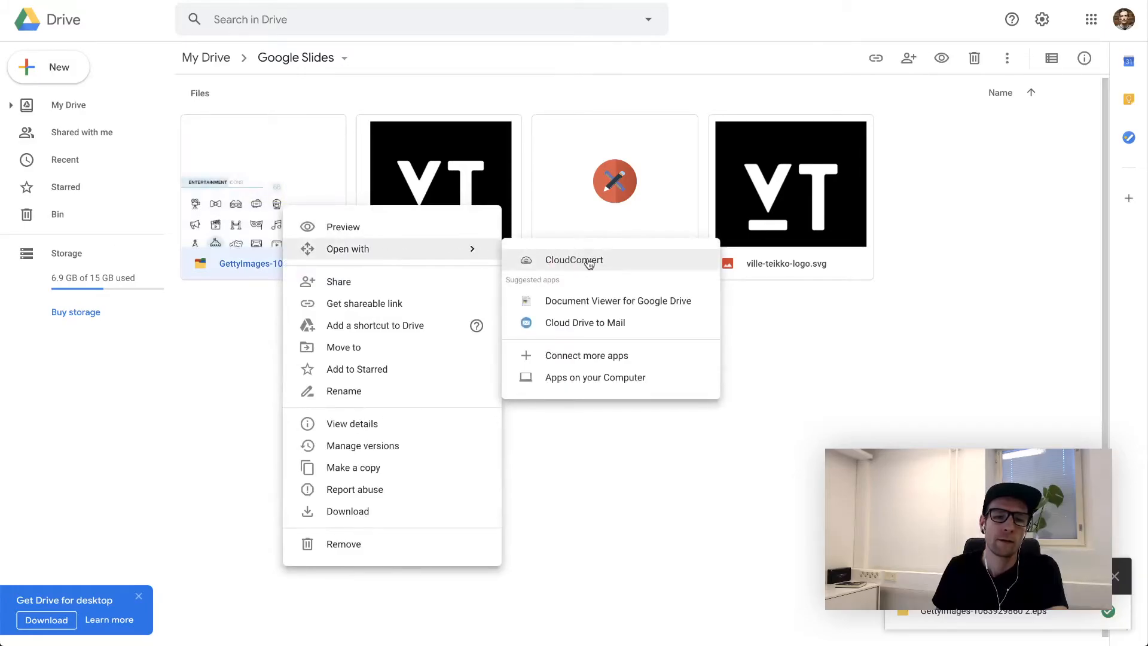
left_click(574, 260)
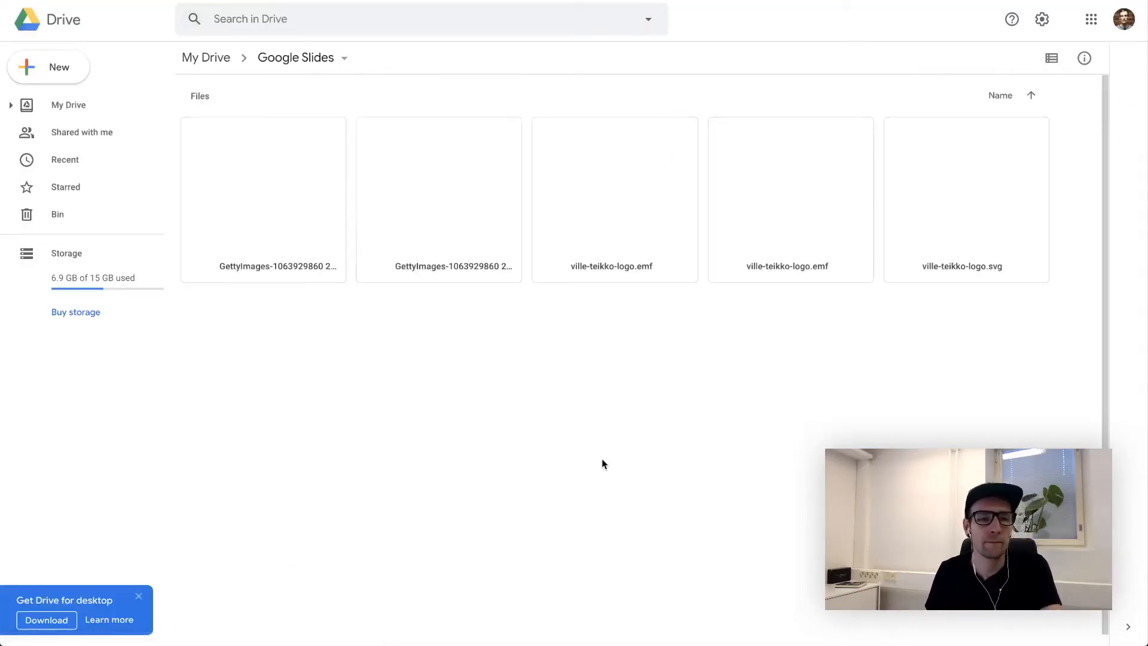
right_click(262, 185)
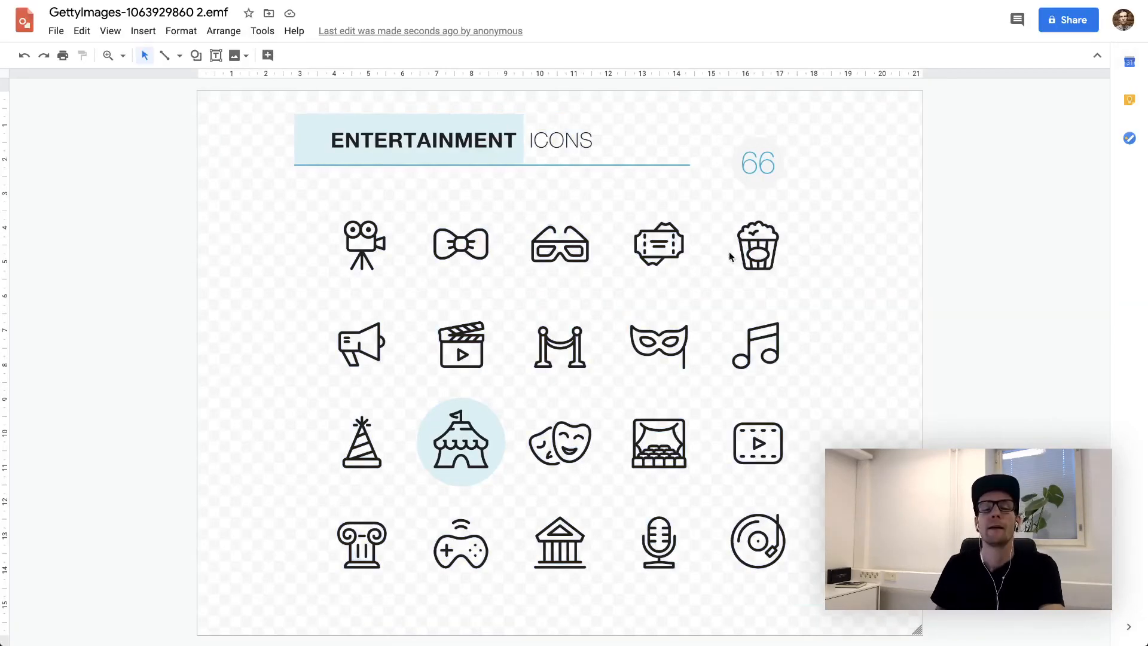
Ungroup the entertainment icon set and select the 3D glasses icon alone.
left_click(757, 244)
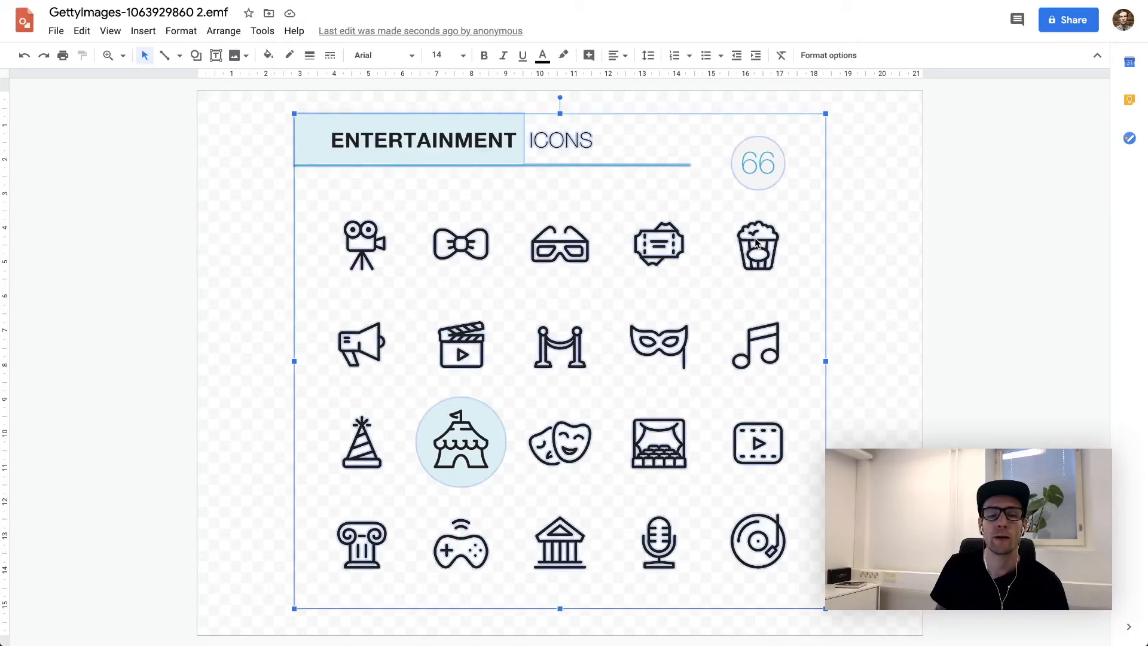
right_click(758, 245)
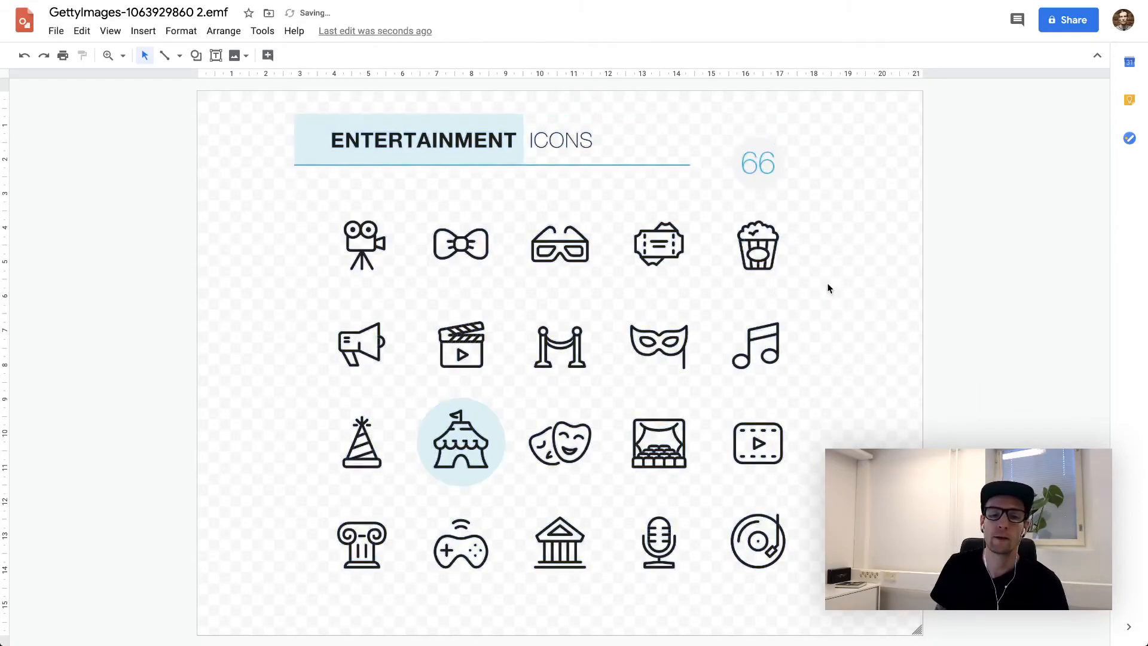
left_click(657, 245)
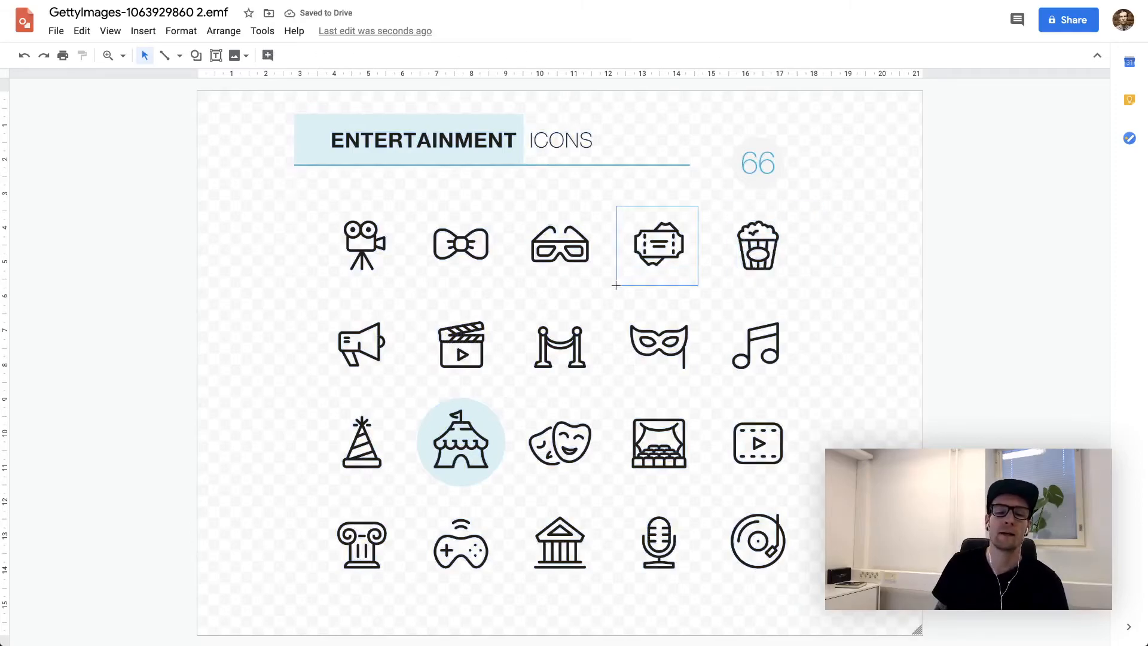
left_click(558, 241)
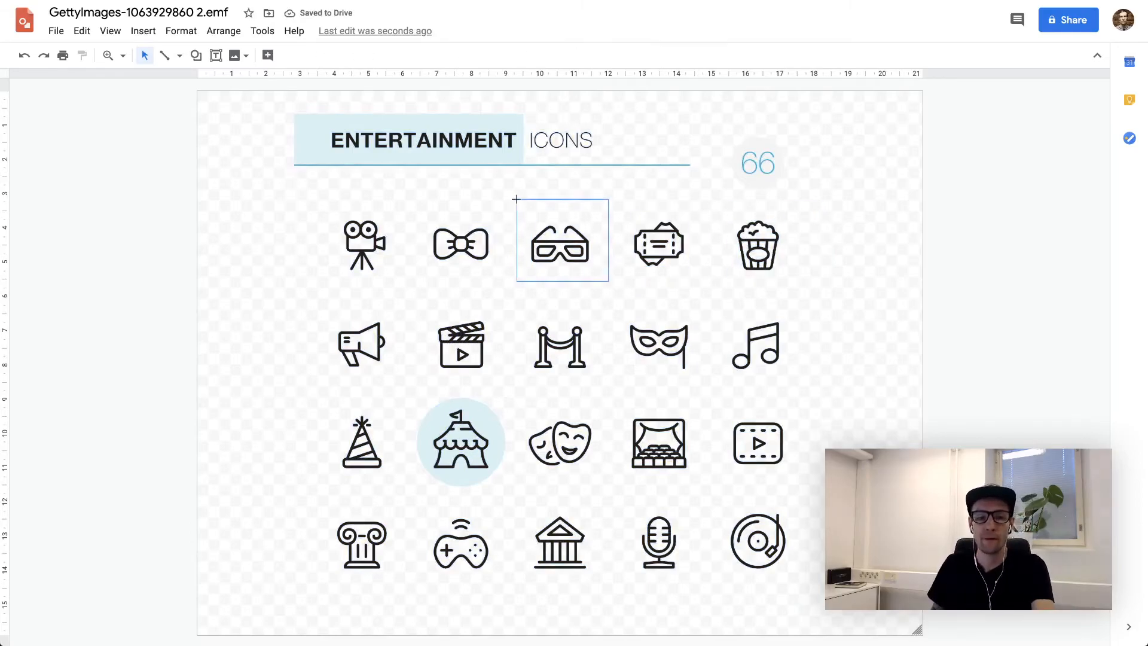
left_click(558, 240)
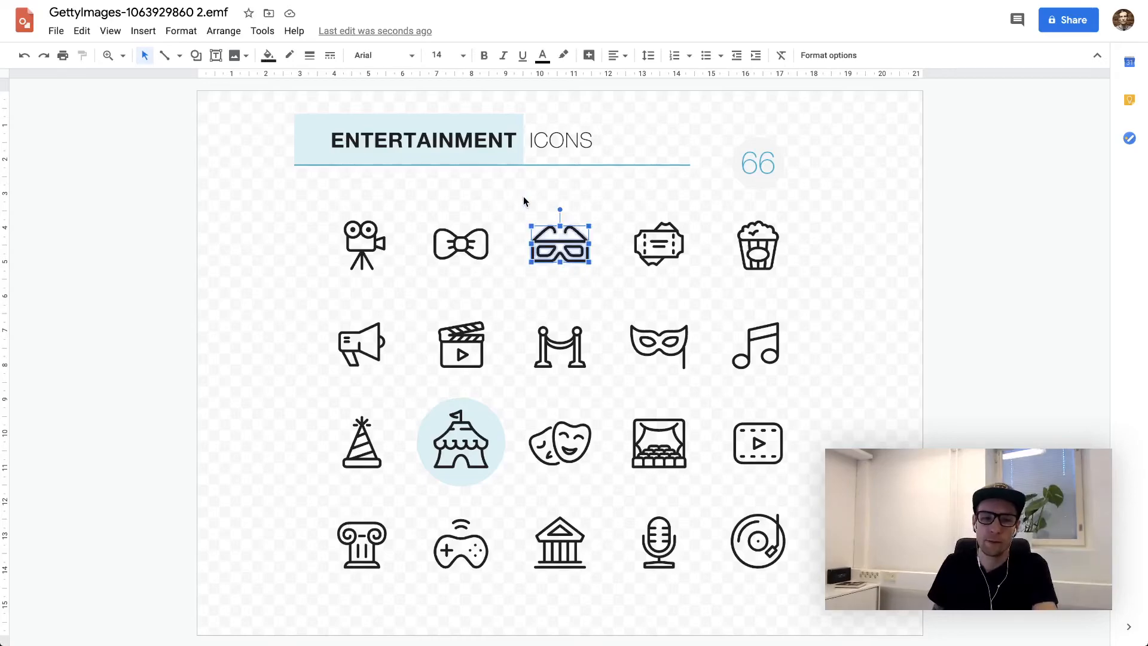